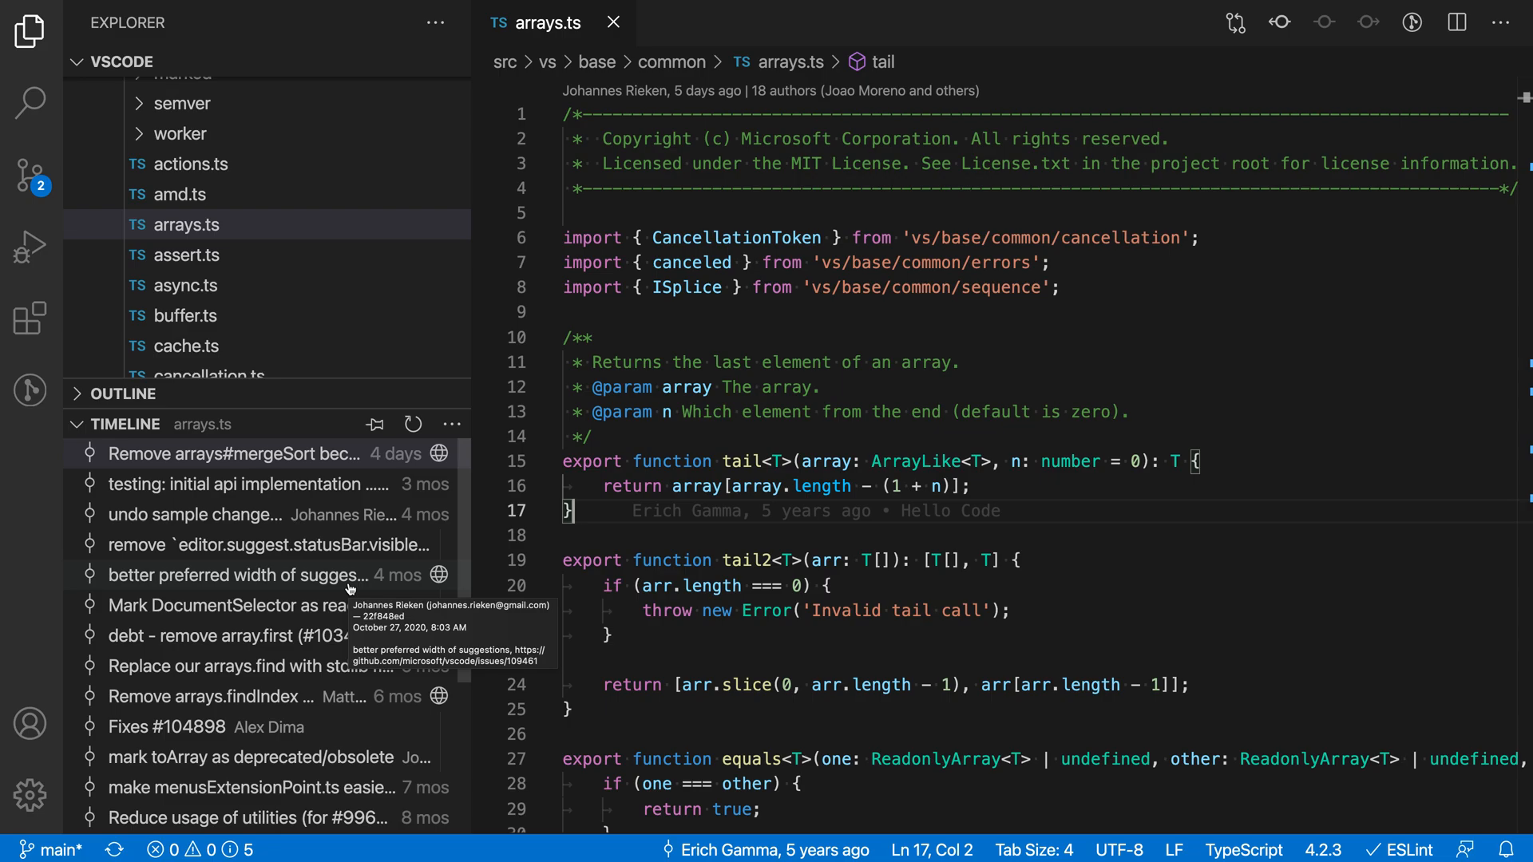
Show the newest Timeline commit's changes to arrays.ts, revealing mergeSort replaced by sort
{"action": "left_click", "coordinate": [232, 454]}
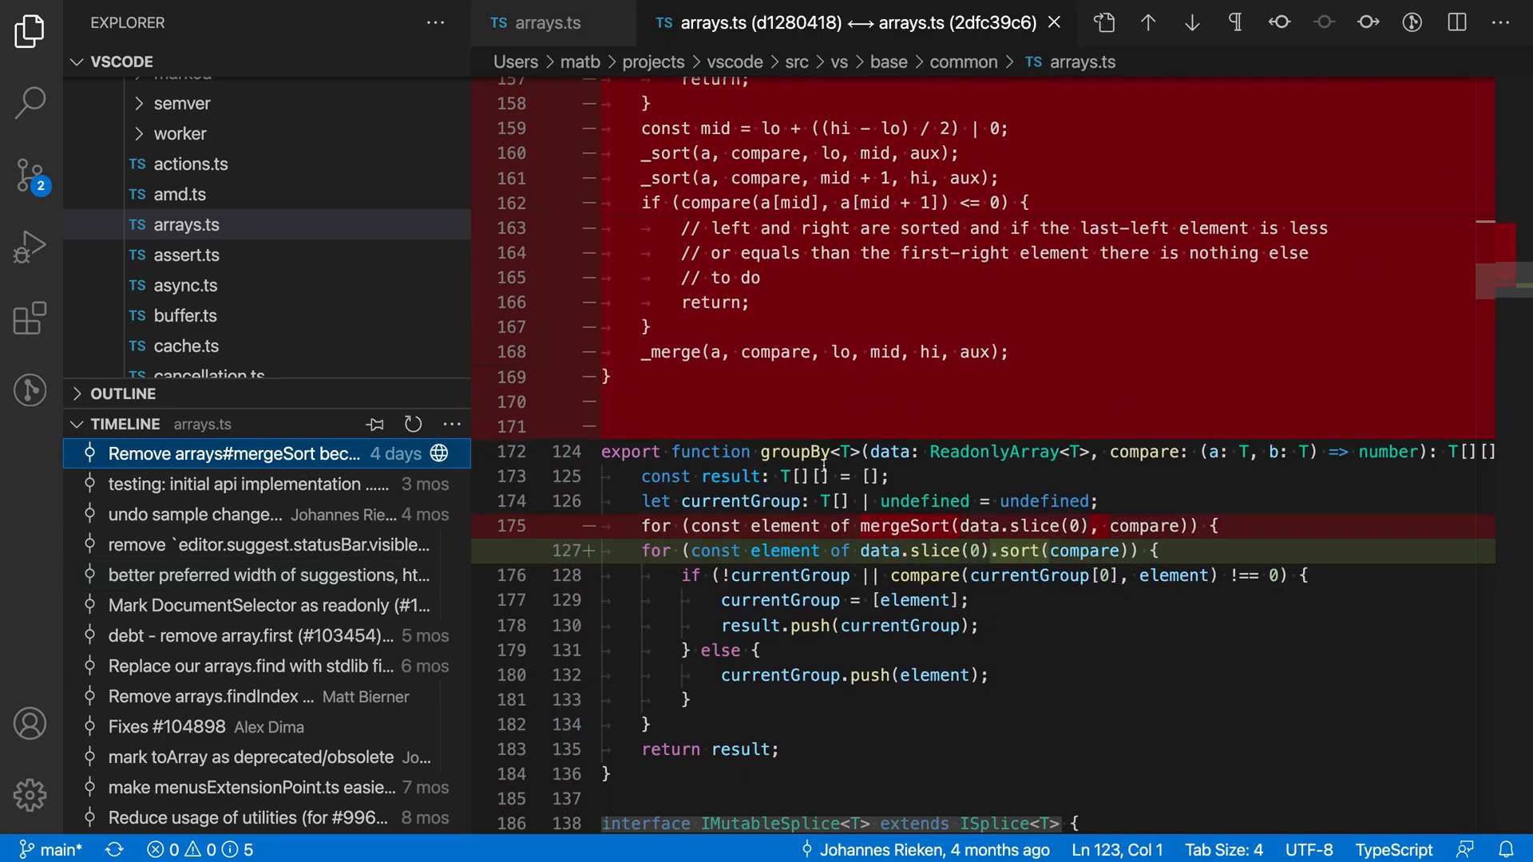
{"action": "mouse_move", "coordinate": [1075, 10]}
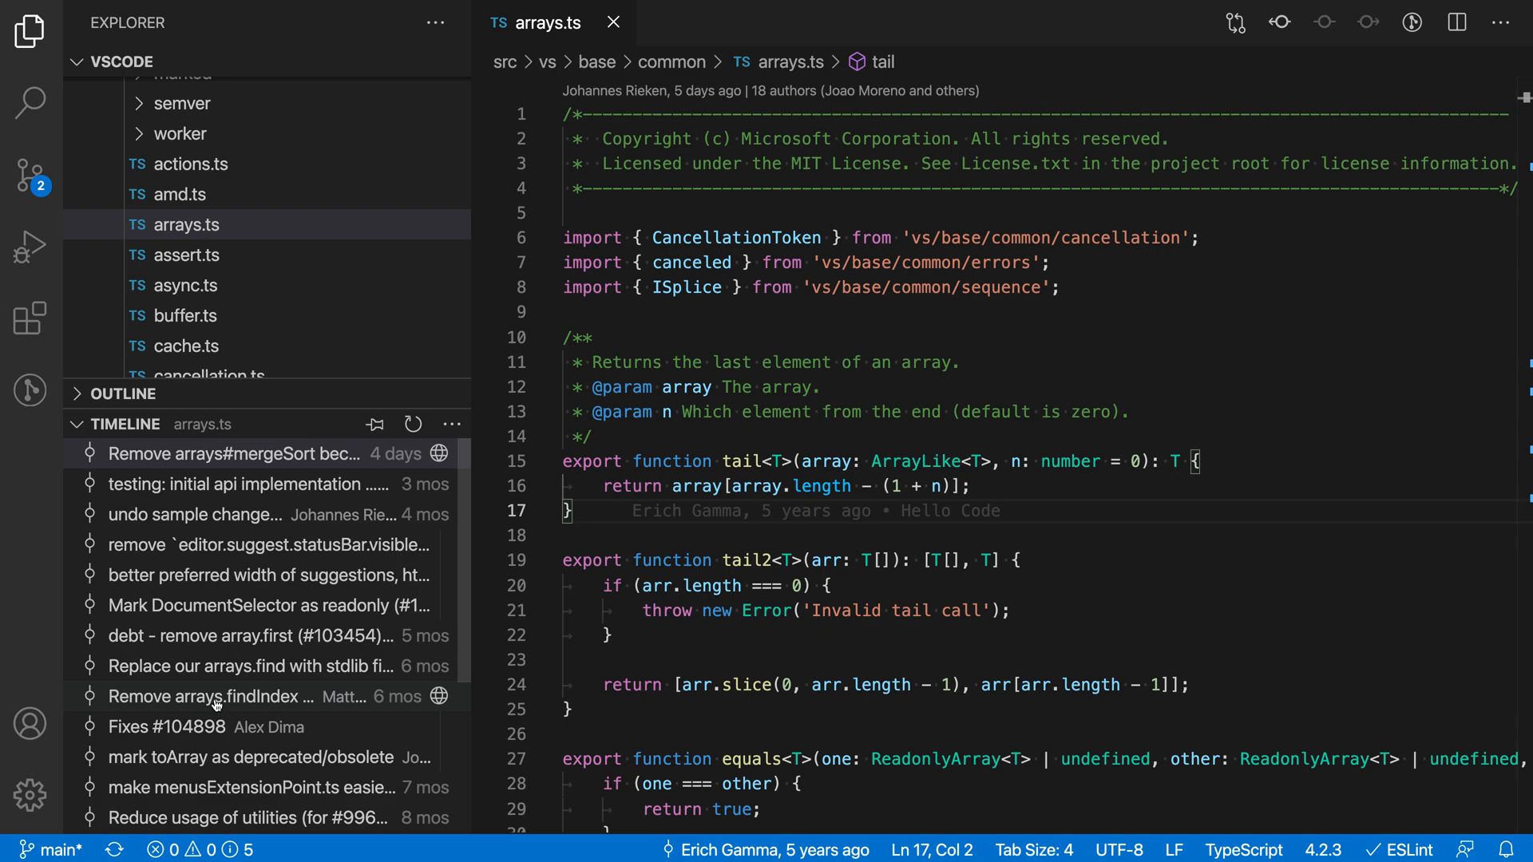
Mark the findIndex-removal commit for compare and diff the newest commit against it
{"action": "right_click", "coordinate": [216, 696]}
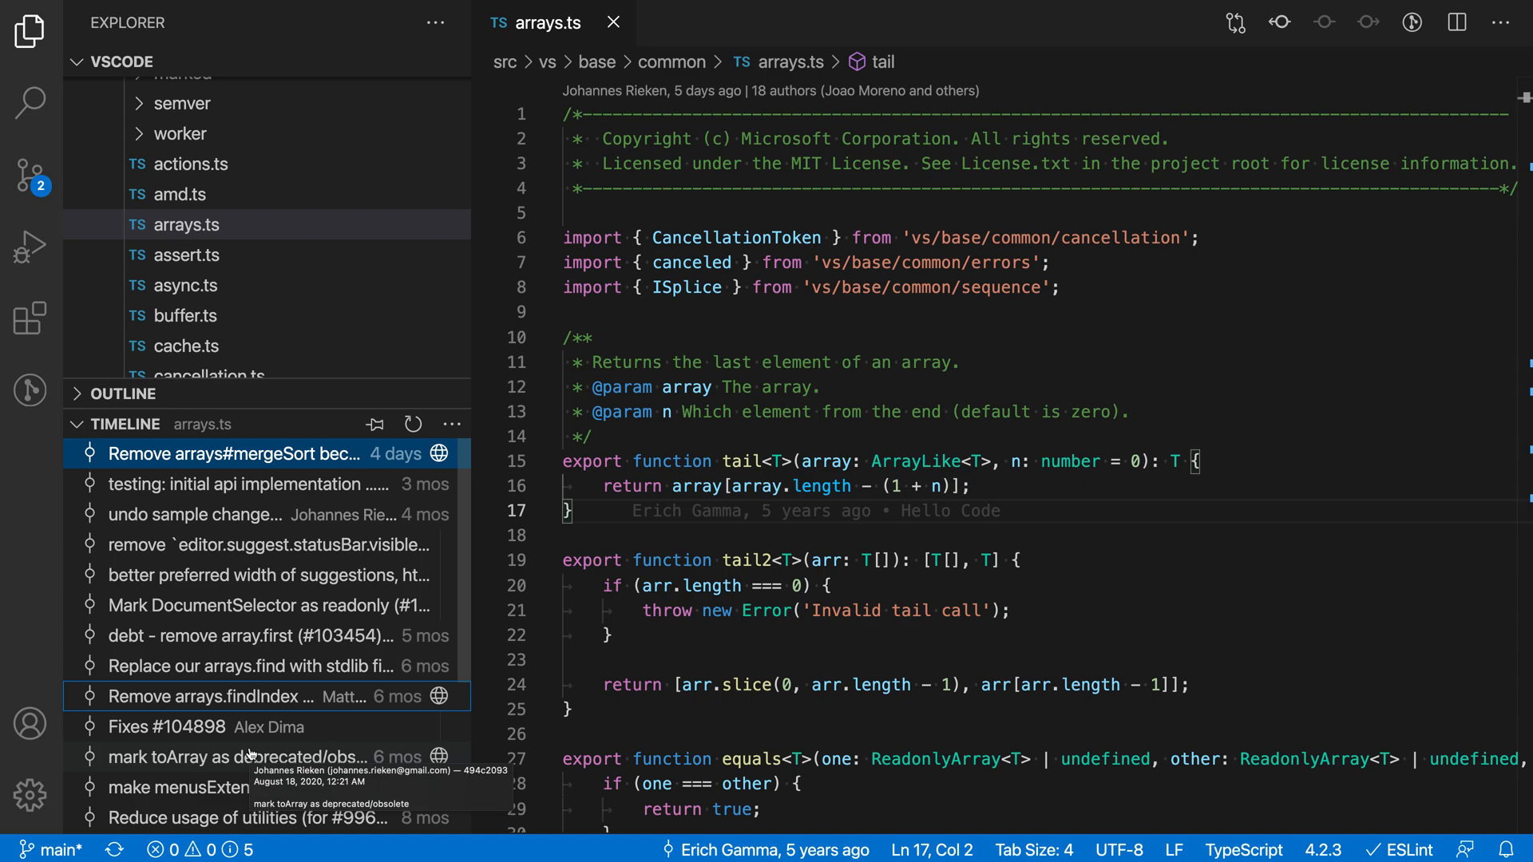
{"action": "mouse_move", "coordinate": [200, 471]}
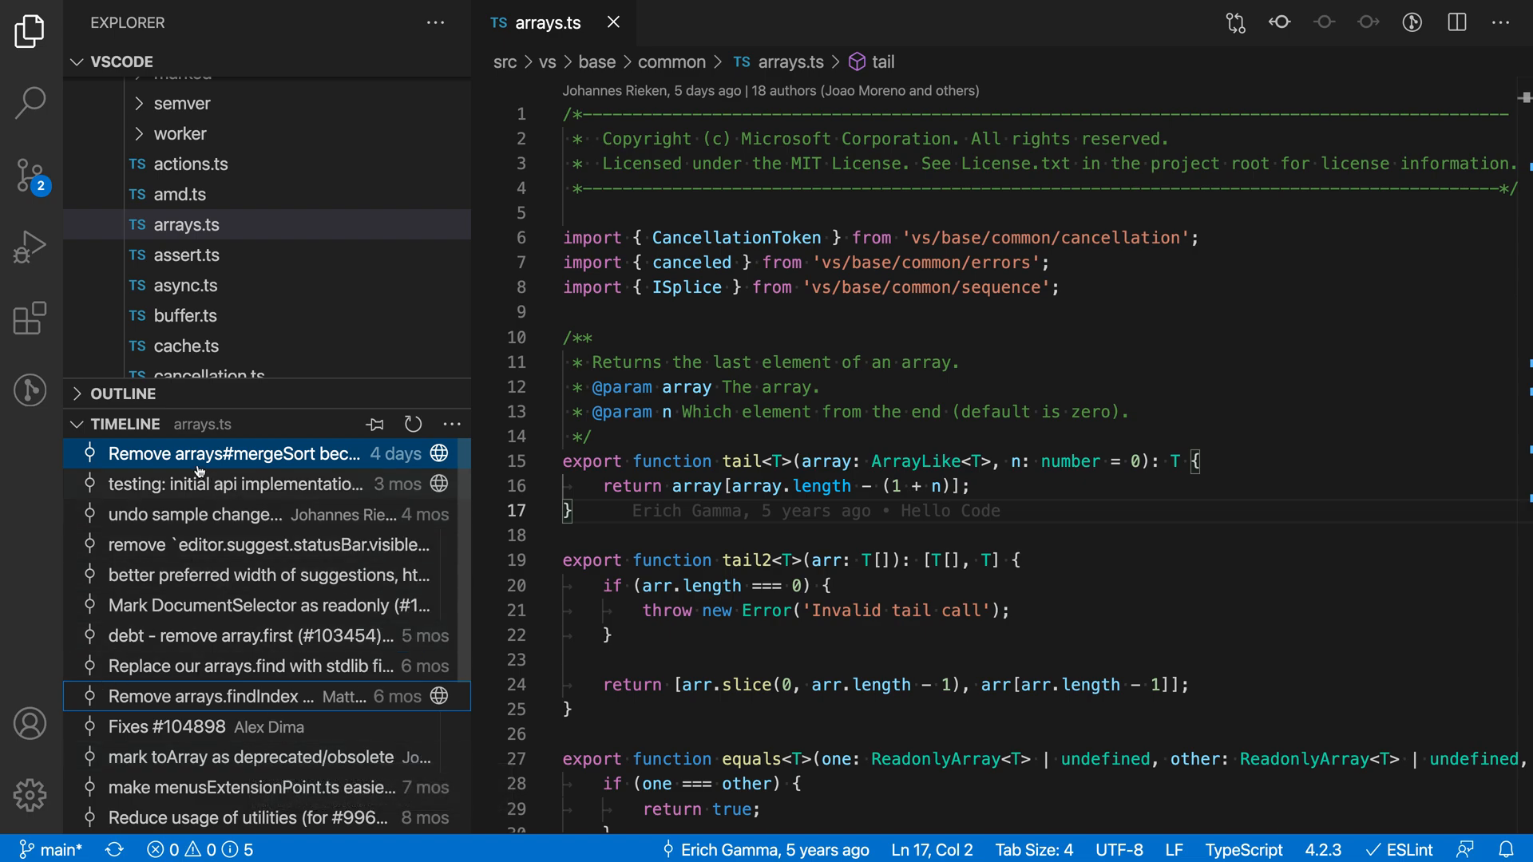
{"action": "right_click", "coordinate": [200, 453]}
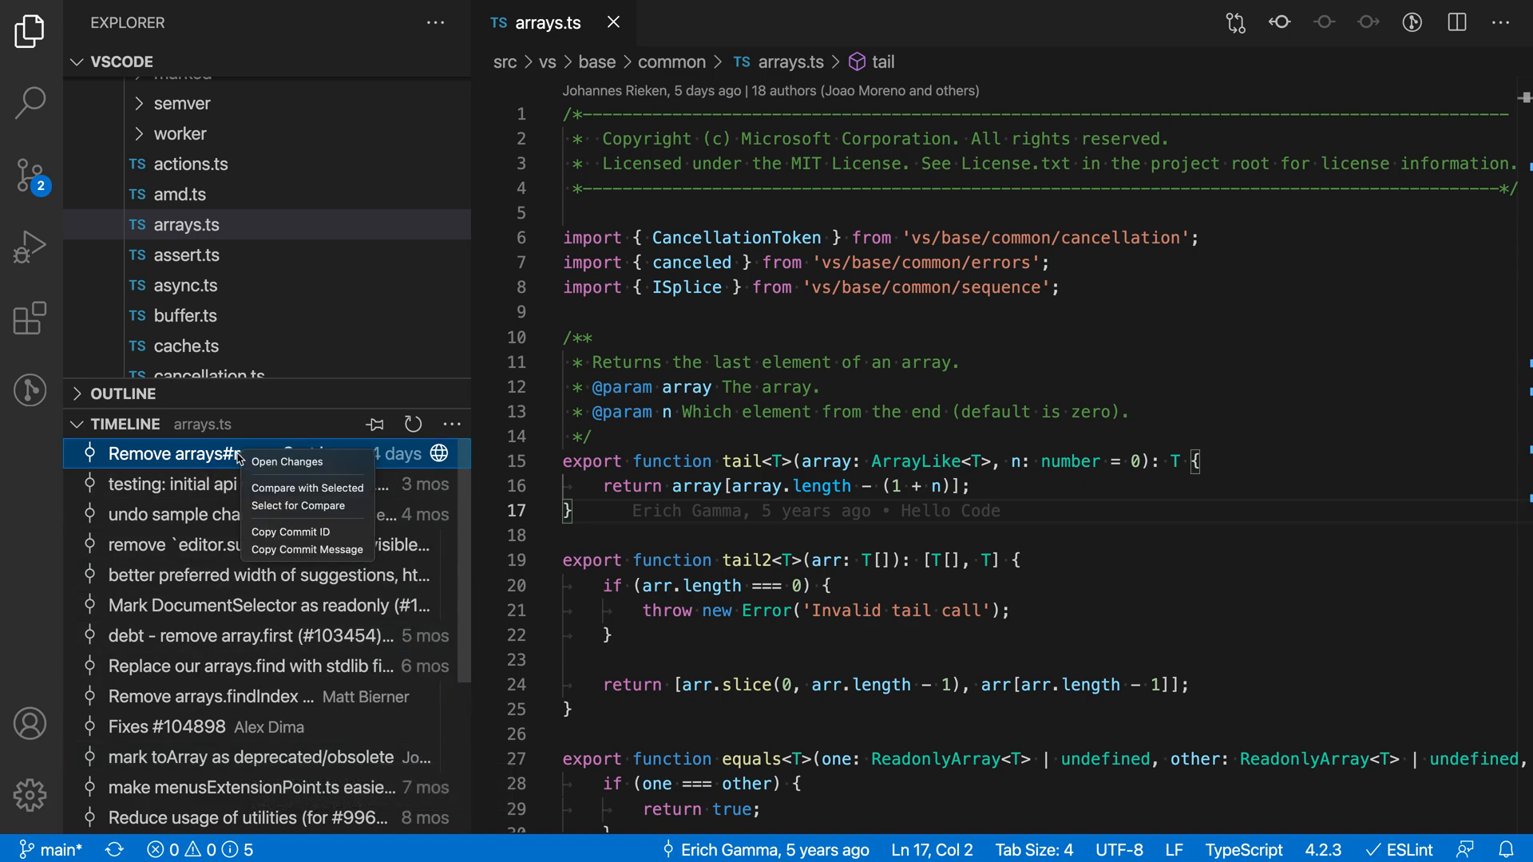
{"action": "left_click", "coordinate": [288, 461]}
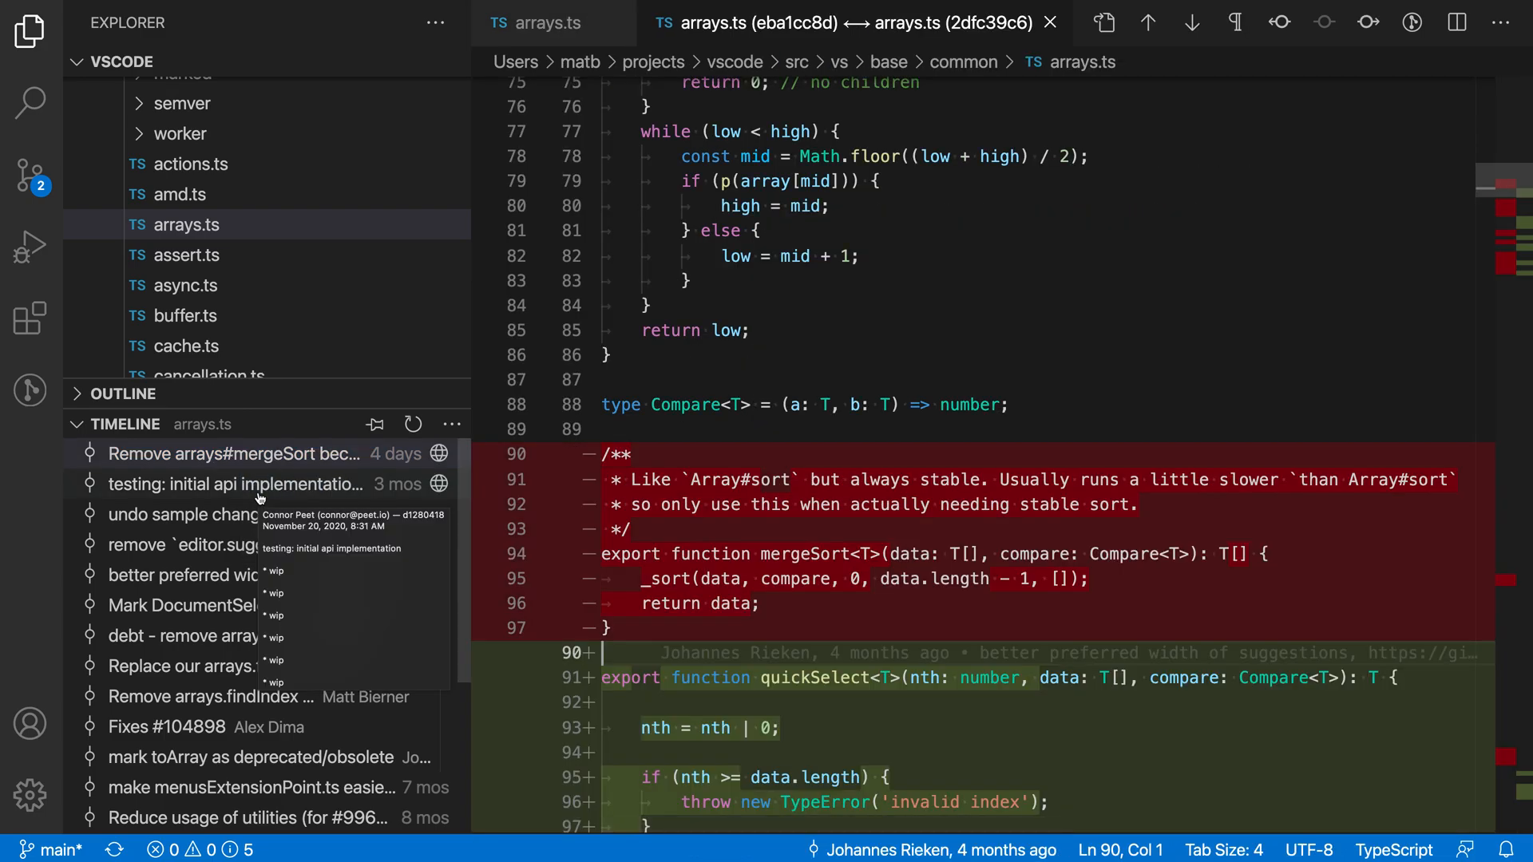
{"action": "mouse_move", "coordinate": [976, 375]}
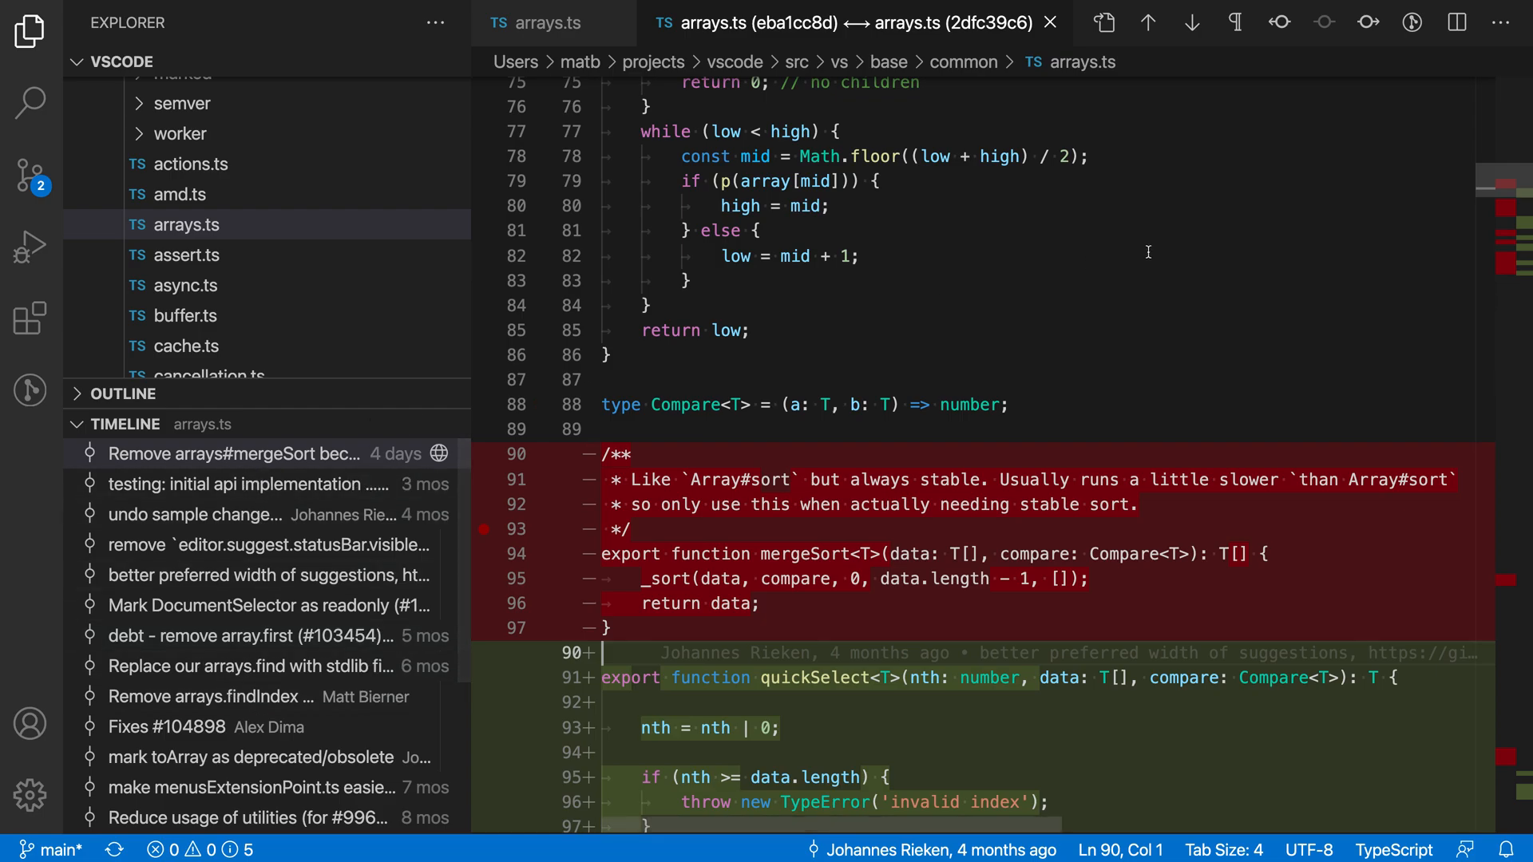
{"action": "scroll", "scroll_direction": "down", "scroll_amount": 3}
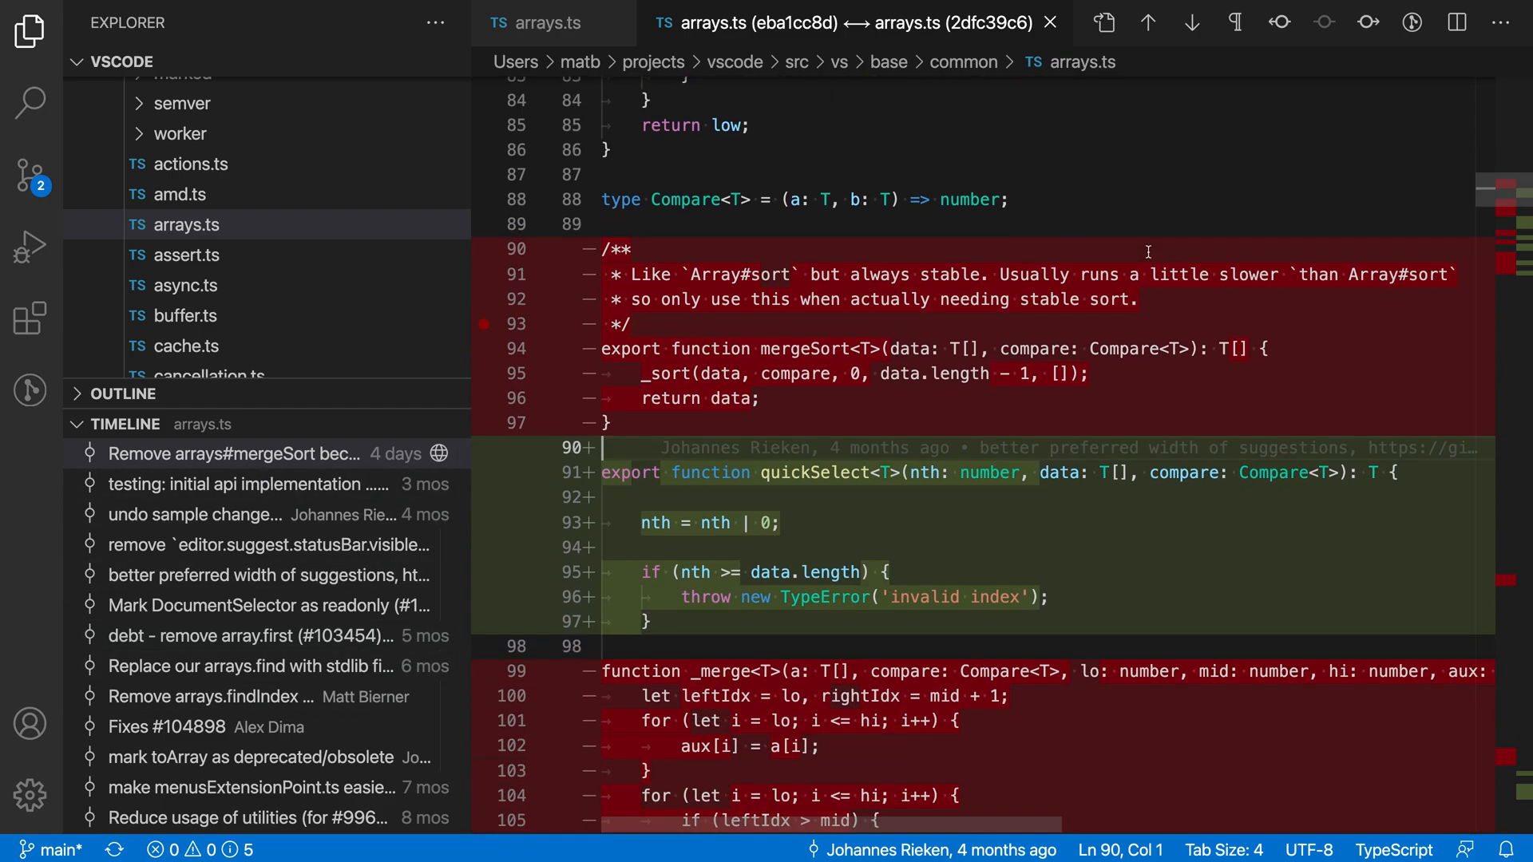
{"action": "scroll", "scroll_direction": "down", "scroll_amount": 3}
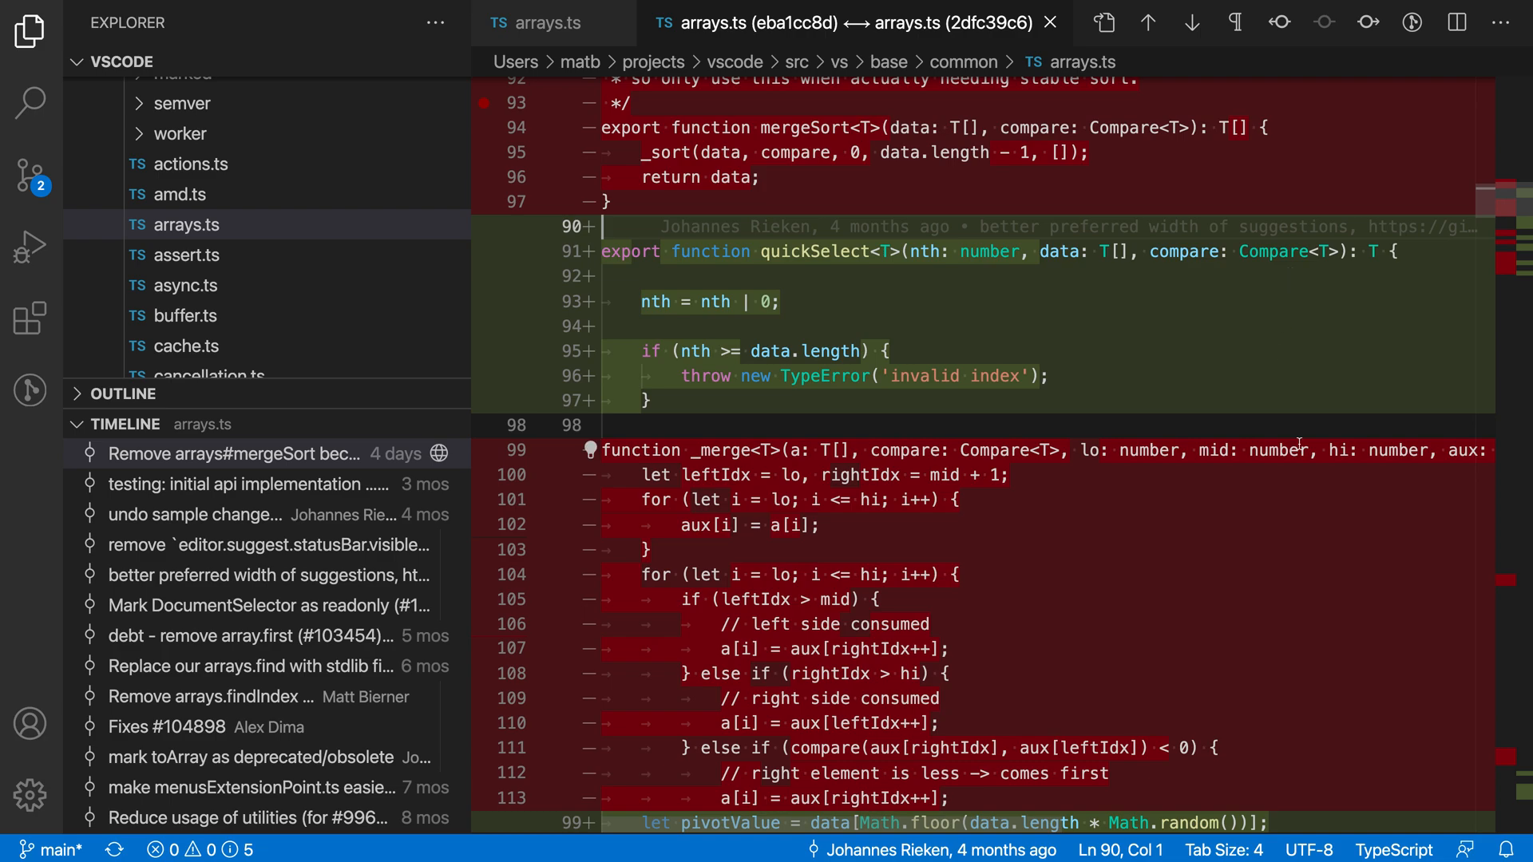